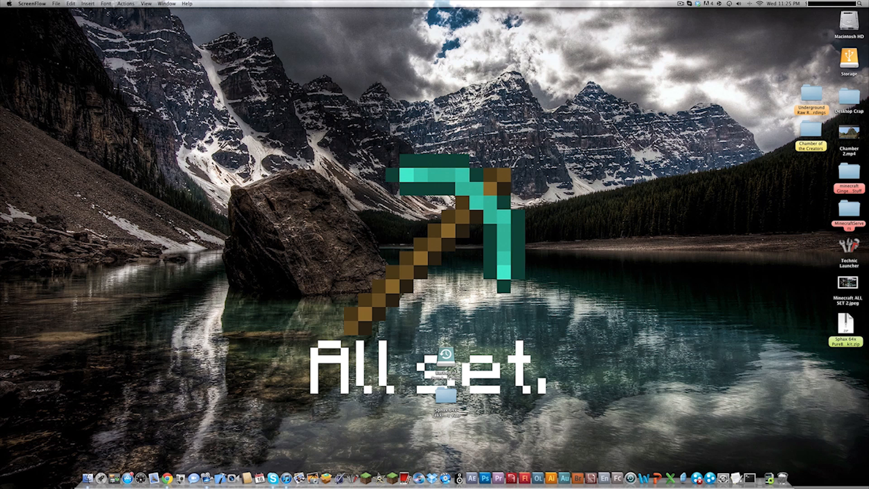
pyautogui.moveTo(391, 176)
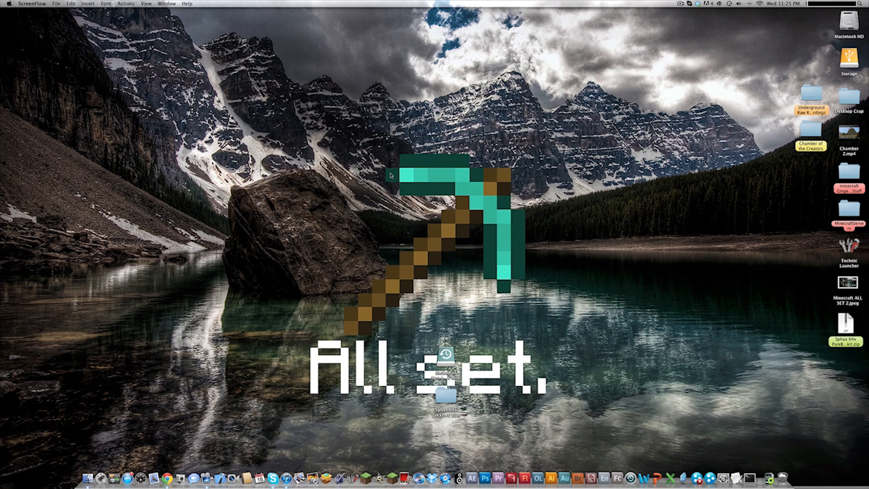
pyautogui.moveTo(392, 176)
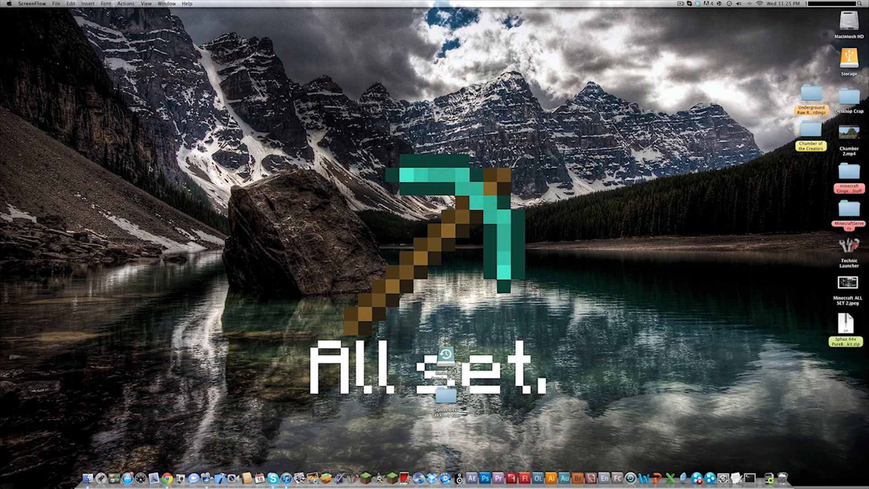
pyautogui.moveTo(191, 308)
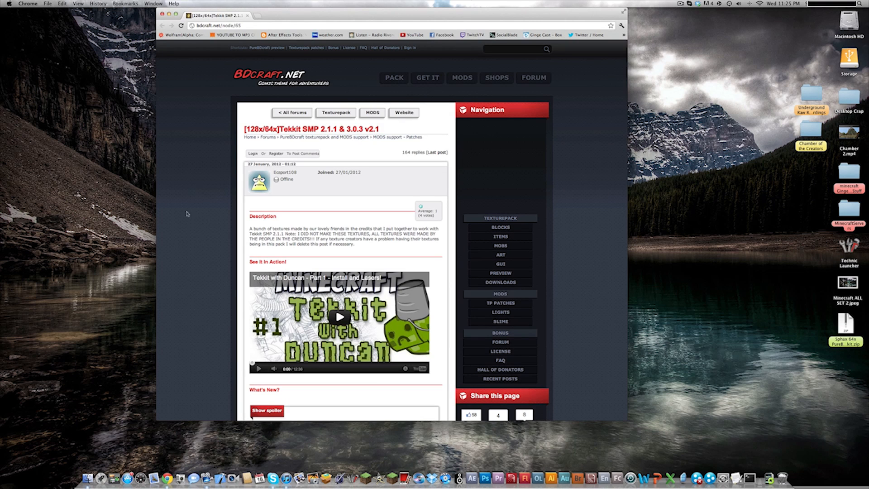
pyautogui.moveTo(381, 193)
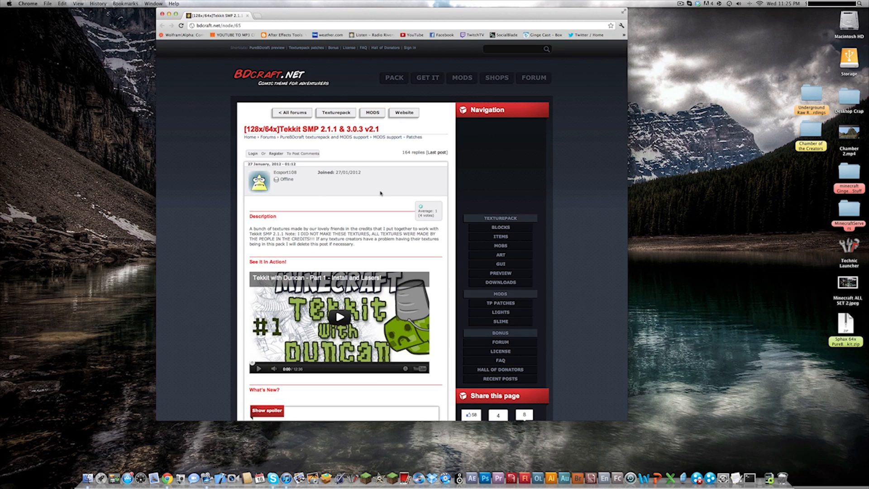
pyautogui.moveTo(263, 101)
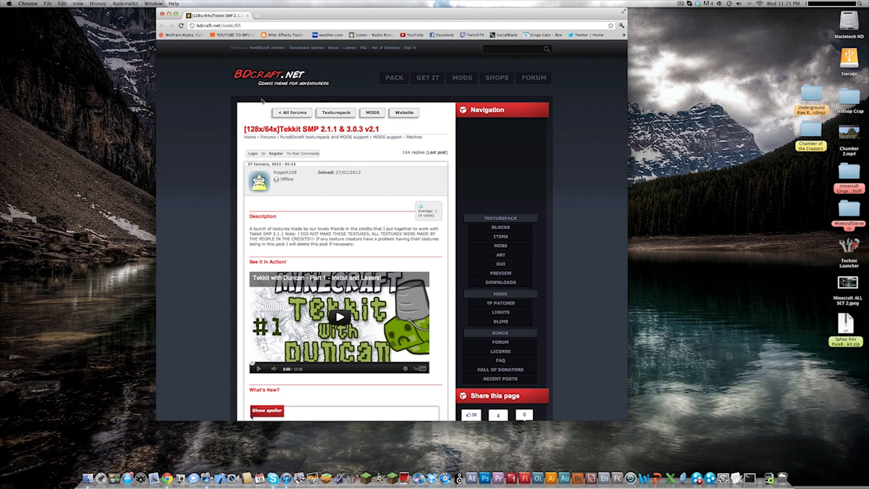
# Scroll the BDcraft Tekkit SMP forum page down to its Downloads section
pyautogui.scroll(-3)
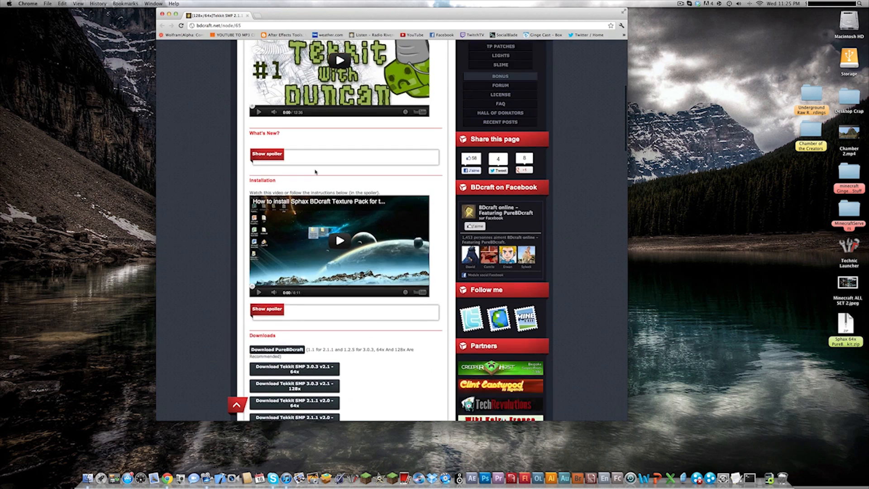
pyautogui.scroll(-3)
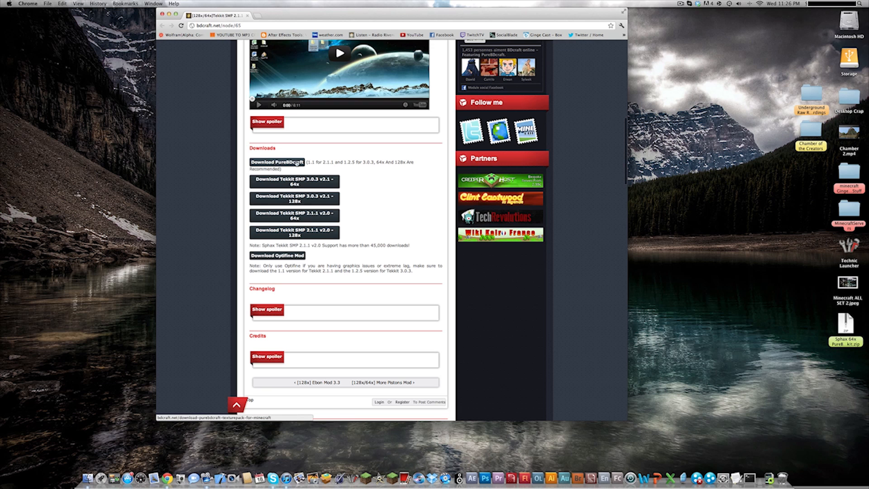
pyautogui.moveTo(291, 167)
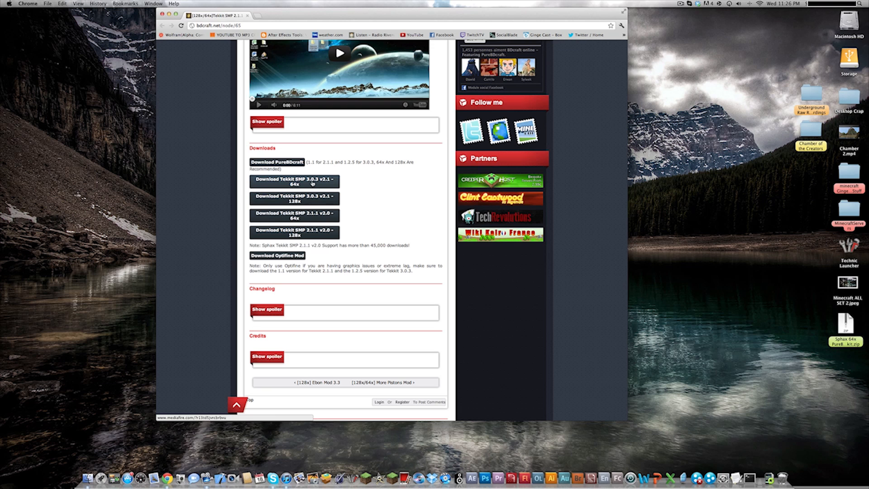
# Download the Tekkit SMP 3.0.3 v2.1 64x patch and head to the PureBDcraft download
pyautogui.click(293, 181)
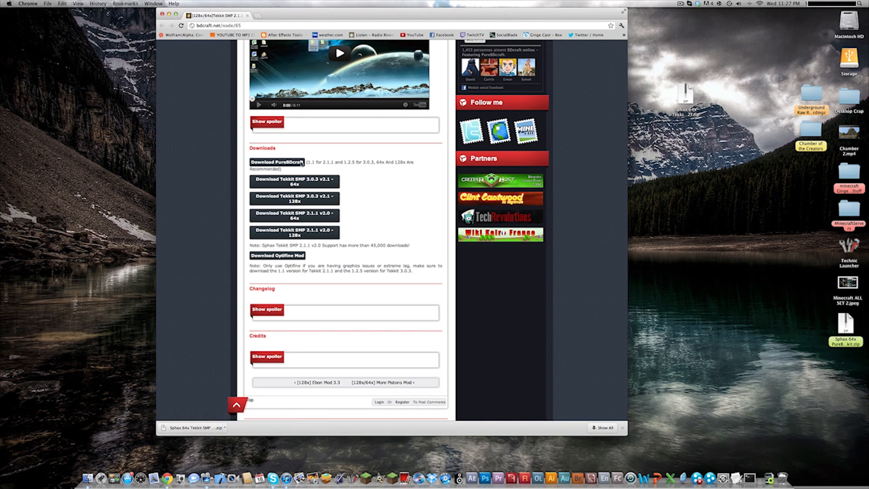
pyautogui.click(276, 162)
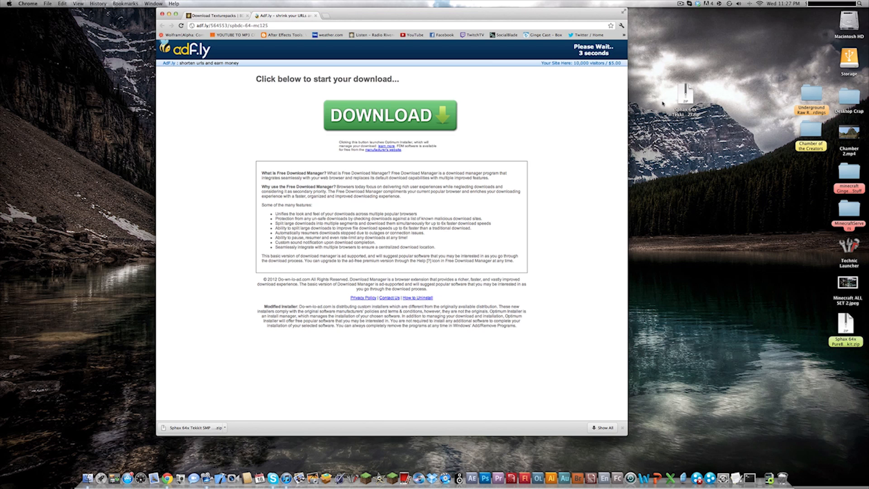
pyautogui.moveTo(591, 72)
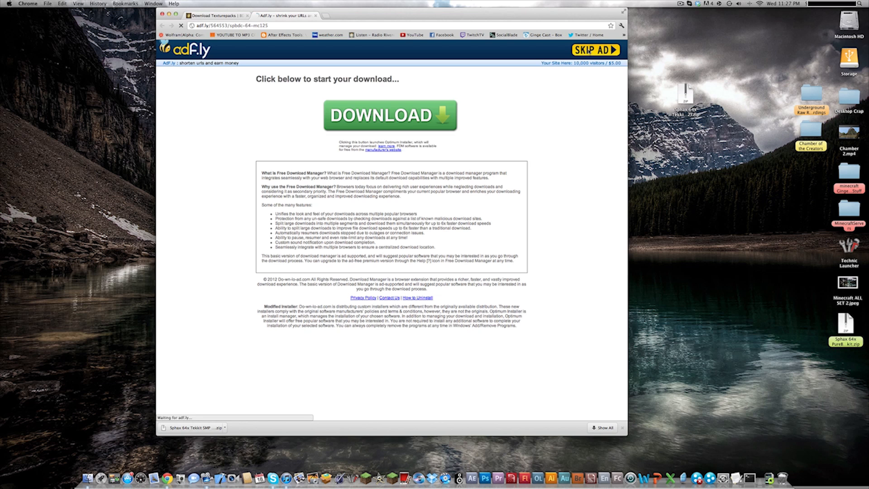
# Skip the adf.ly ad so the PureBDCraft 64x zip downloads to the desktop
pyautogui.click(389, 115)
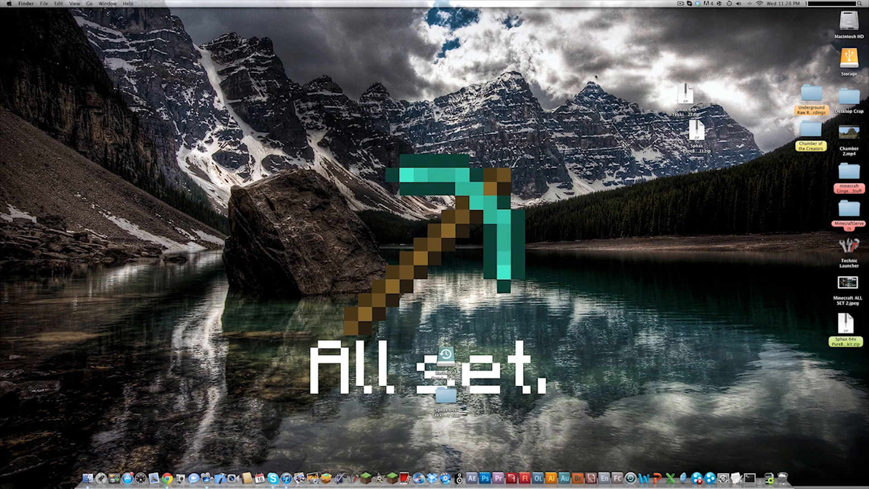
# Move the Sphax zips aside and extract the PureBDCraft zip with The Unarchiver
pyautogui.moveTo(695, 99); pyautogui.dragTo(157, 66)
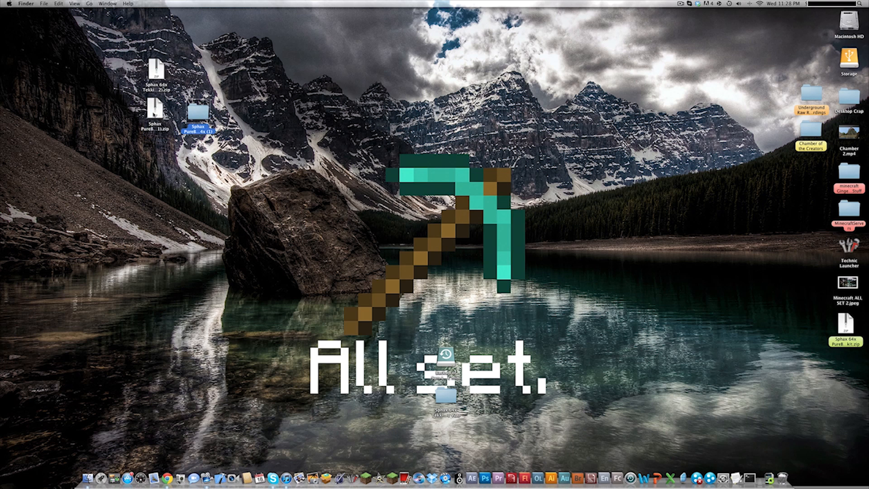
pyautogui.rightClick(198, 116)
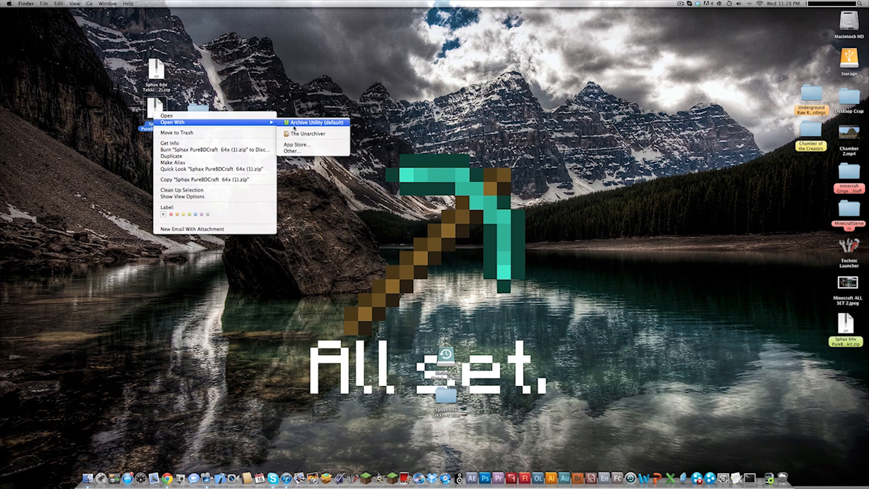
pyautogui.moveTo(308, 134)
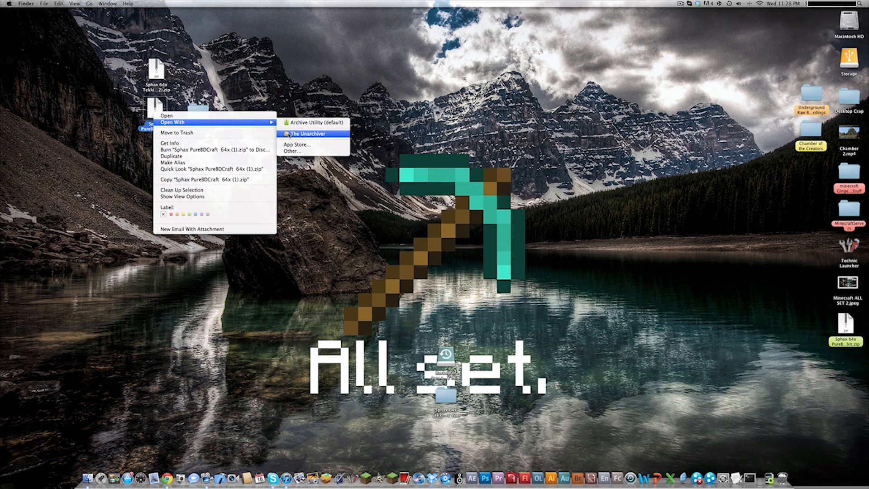
pyautogui.click(307, 134)
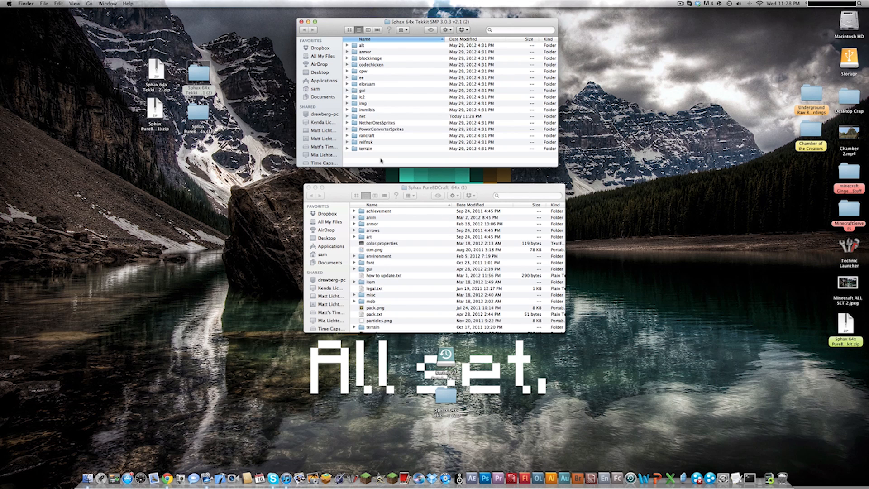
# Move the patch folders into PureBDCraft 64x, choosing Don't Replace for all conflicts
pyautogui.click(366, 147)
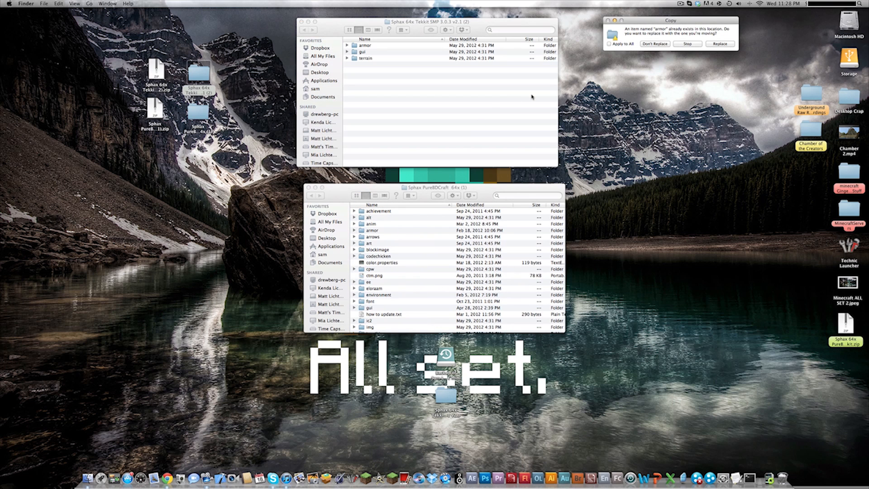
pyautogui.click(609, 44)
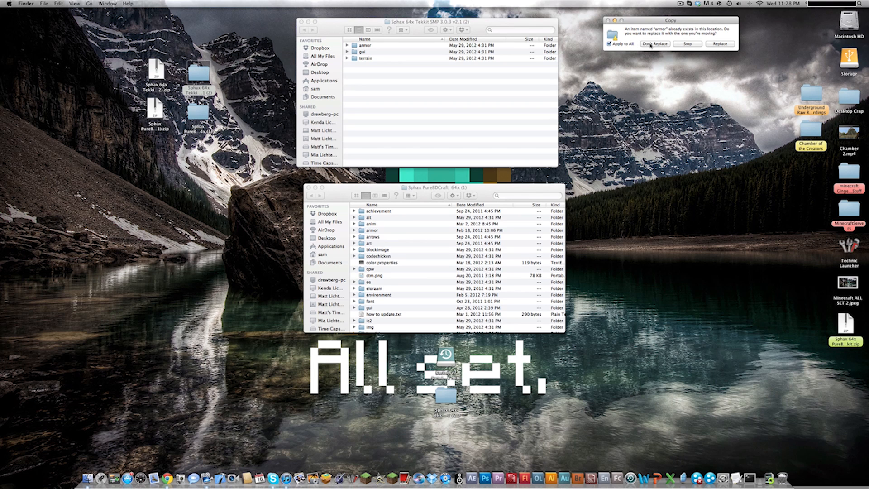
pyautogui.click(653, 43)
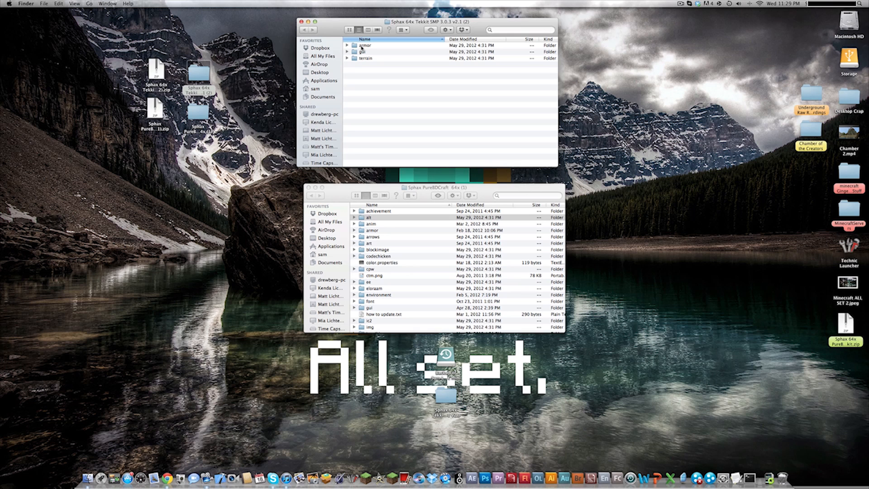
# Merge the patch's armor ic2 and gui contents into the pack's matching folders
pyautogui.doubleClick(364, 46)
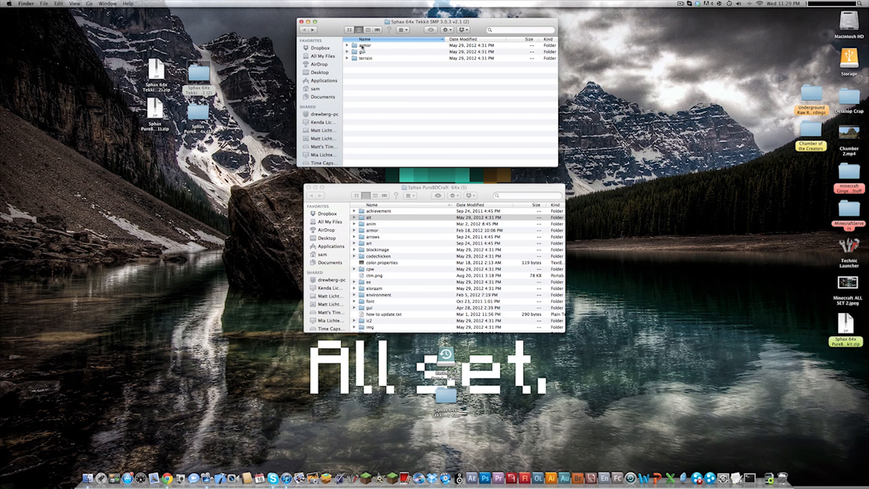
pyautogui.doubleClick(364, 45)
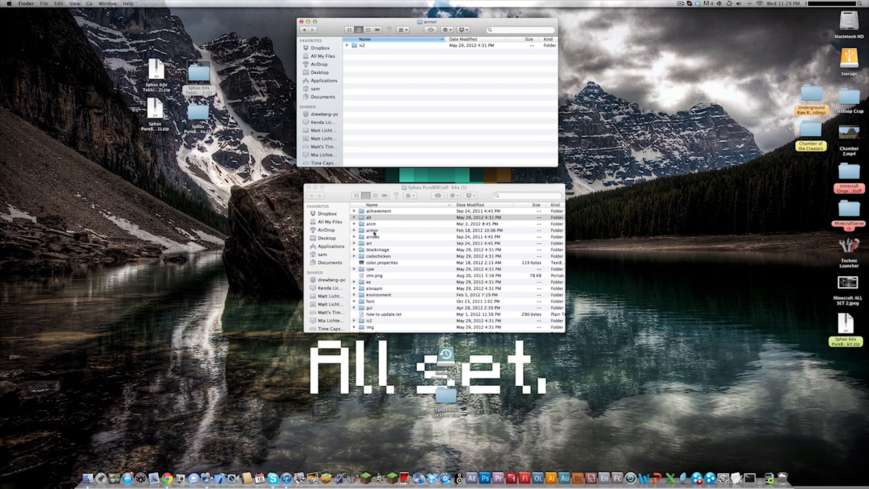
pyautogui.click(372, 230)
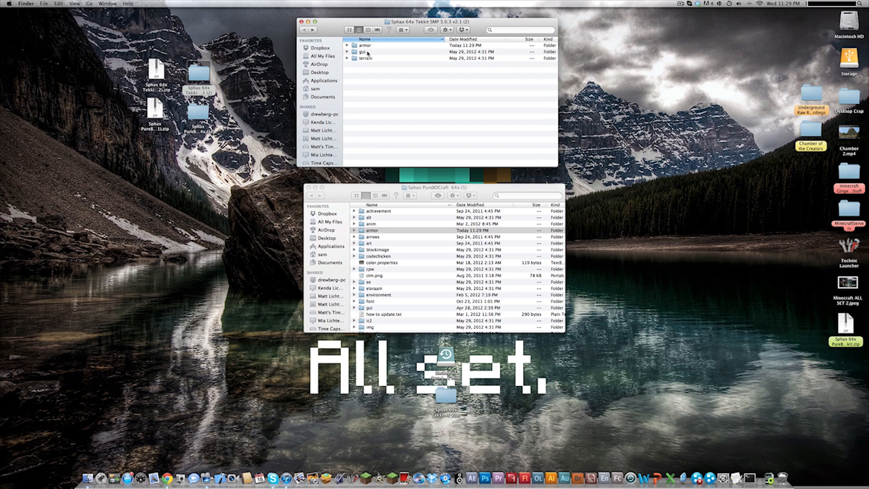
pyautogui.doubleClick(362, 51)
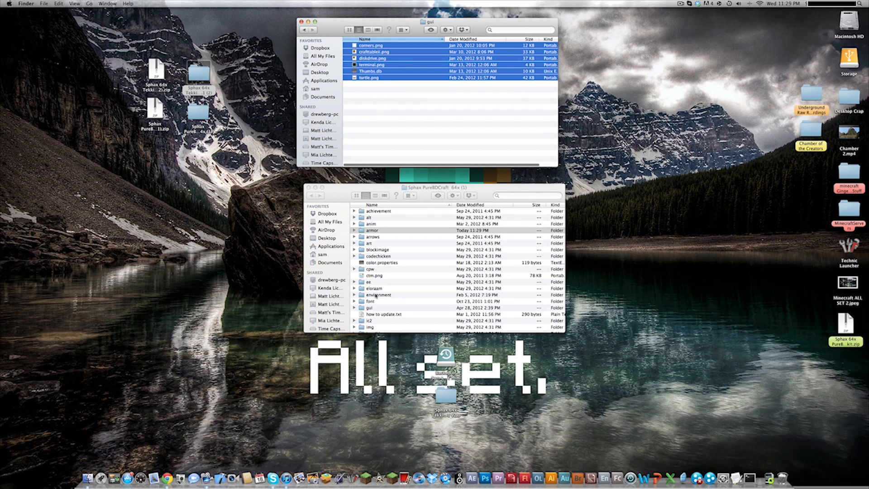
pyautogui.scroll(-3)
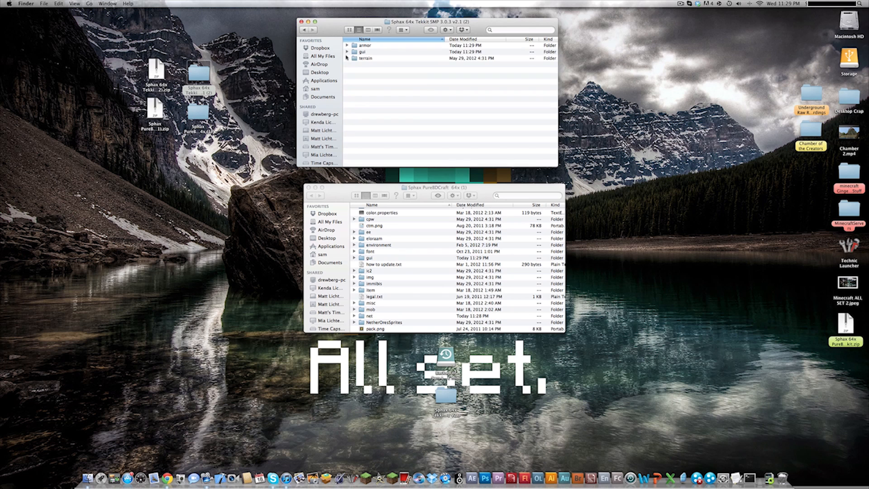
pyautogui.scroll(-3)
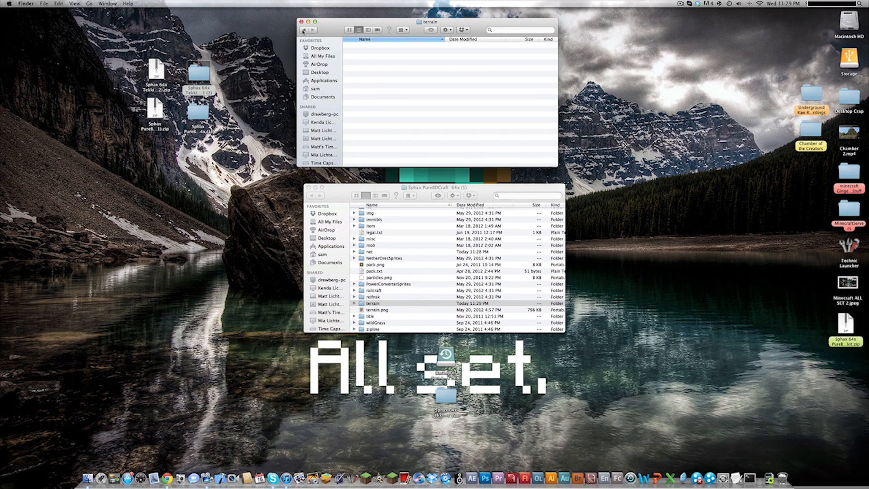
pyautogui.click(374, 303)
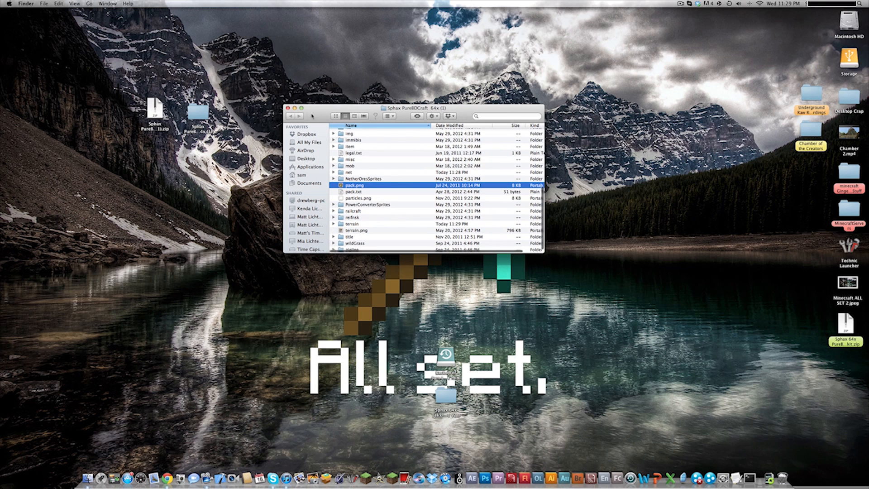
# Compress the PureBDCraft files into a desktop archive named Sphax PureBD Tekkit.zip
pyautogui.click(354, 250)
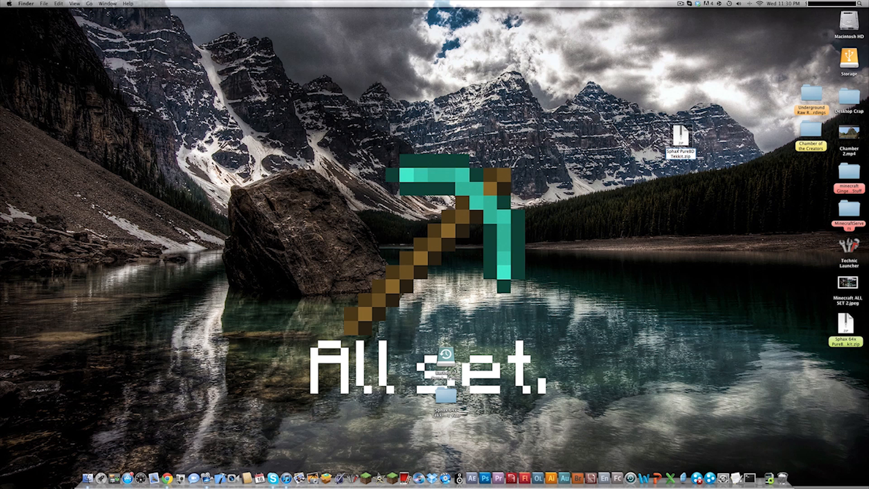
pyautogui.rightClick(681, 133)
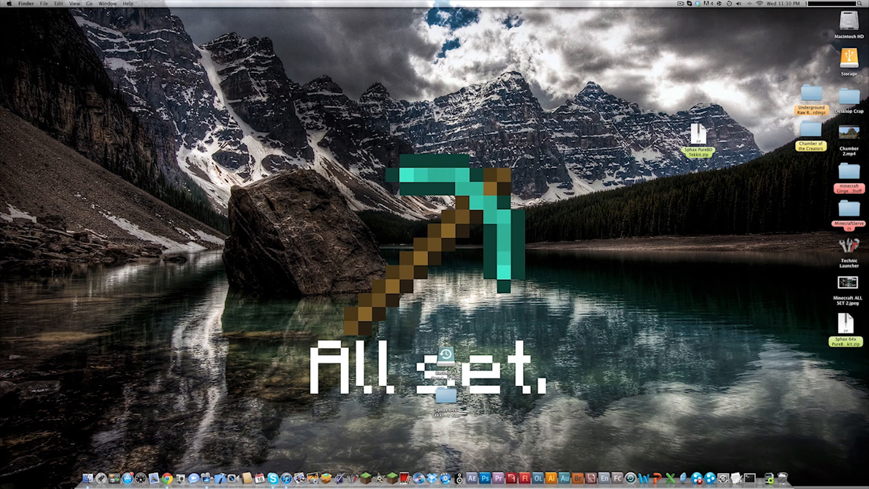
# Navigate Library > Application Support > technic launcher > tekkit > texturepacks and drop the zip there
pyautogui.click(88, 3)
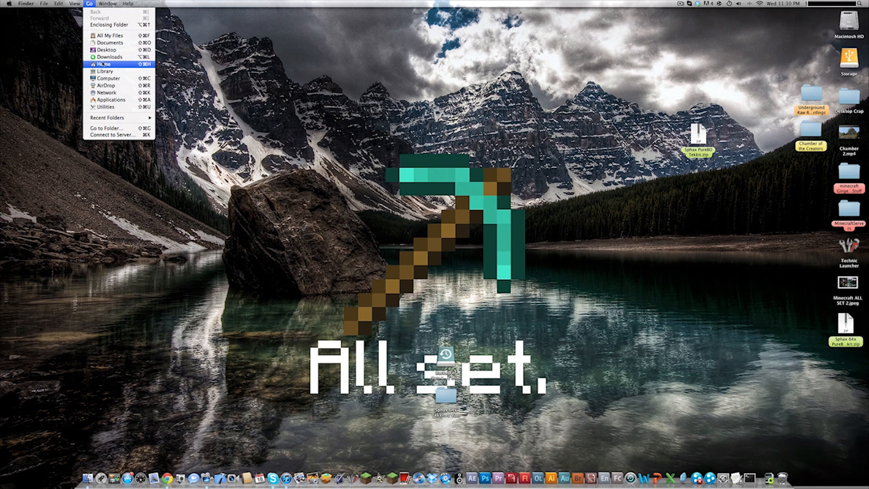
pyautogui.moveTo(104, 71)
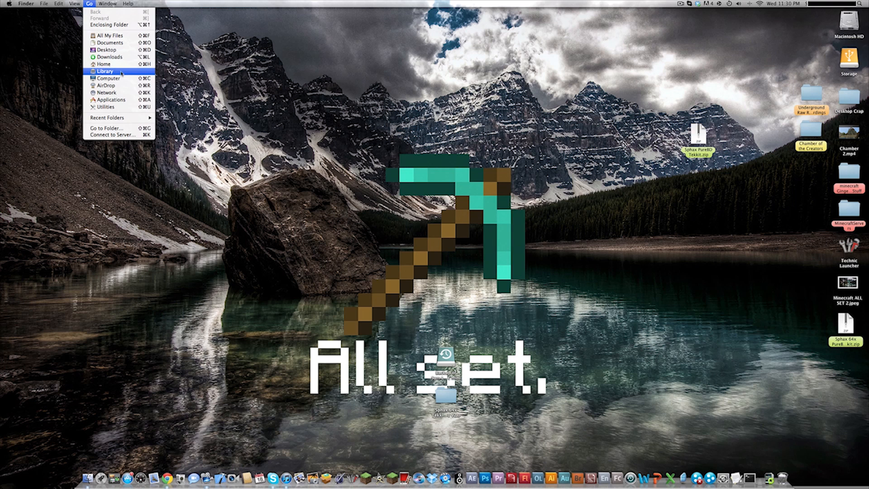
pyautogui.moveTo(107, 70)
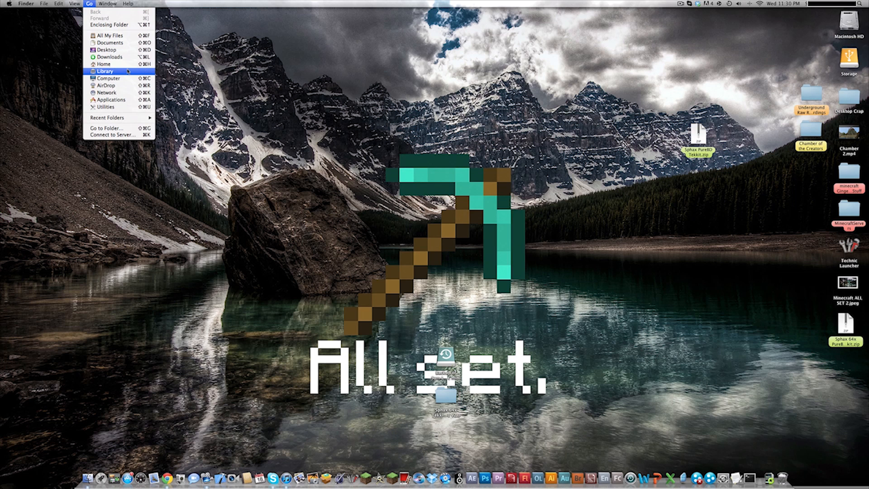
pyautogui.moveTo(125, 75)
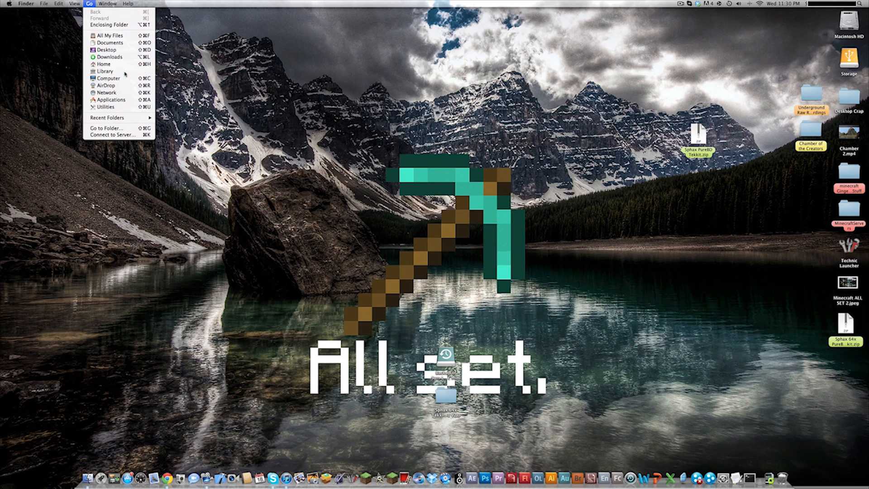
pyautogui.click(105, 71)
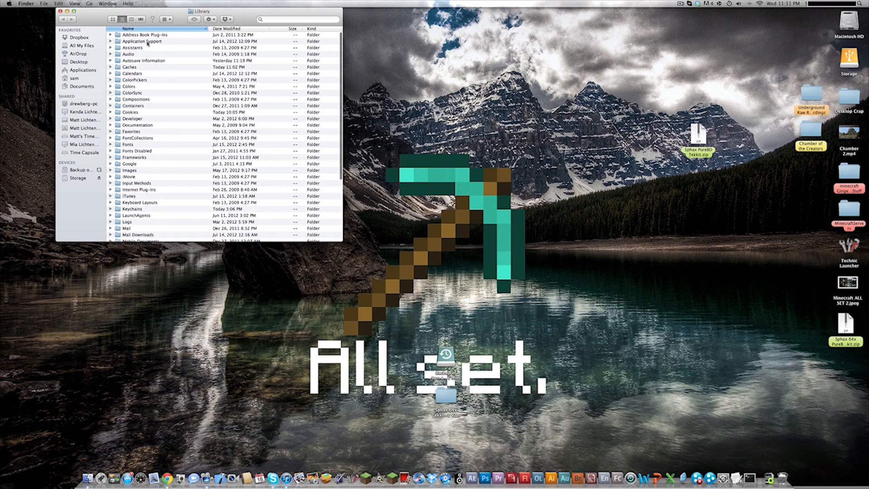
pyautogui.doubleClick(141, 41)
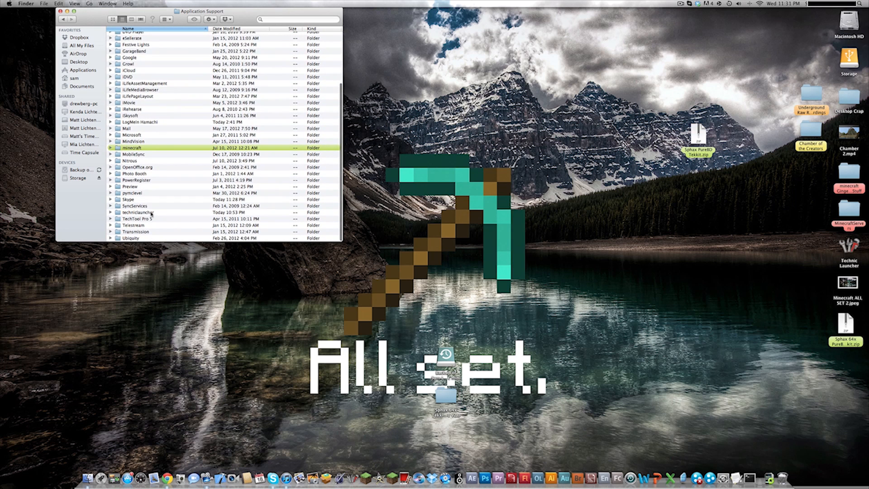
pyautogui.doubleClick(139, 212)
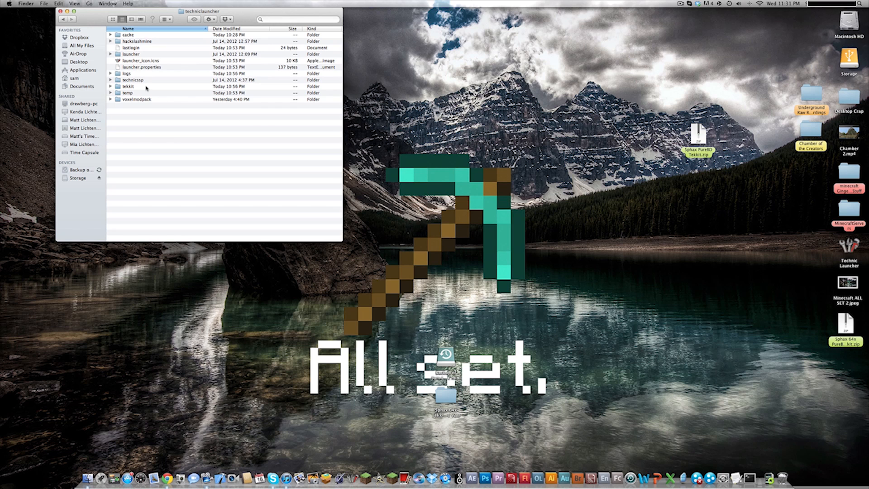
pyautogui.doubleClick(127, 87)
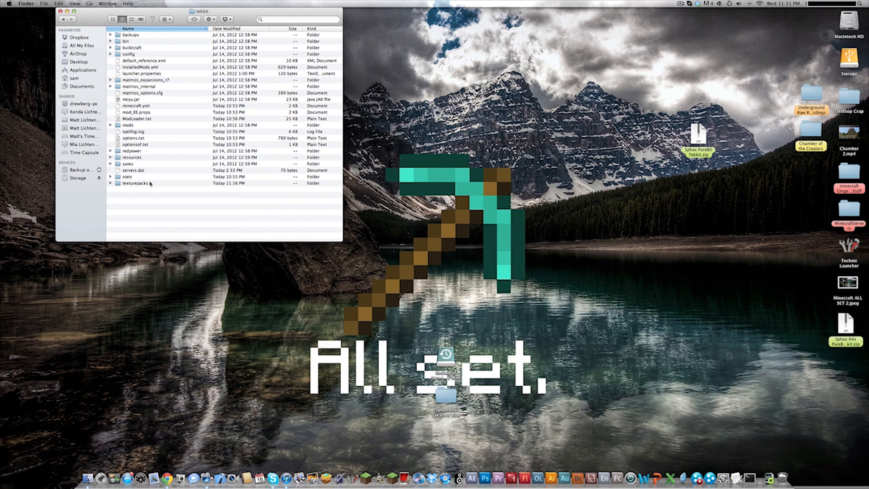
pyautogui.doubleClick(135, 184)
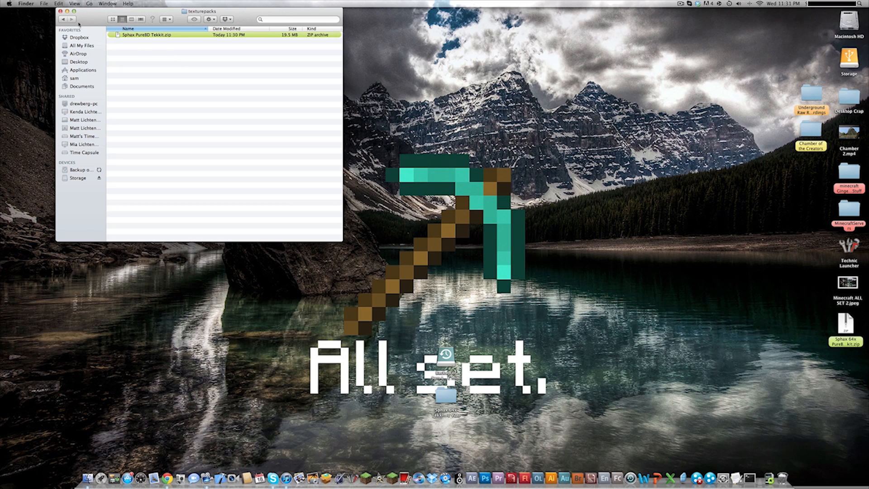
pyautogui.click(61, 12)
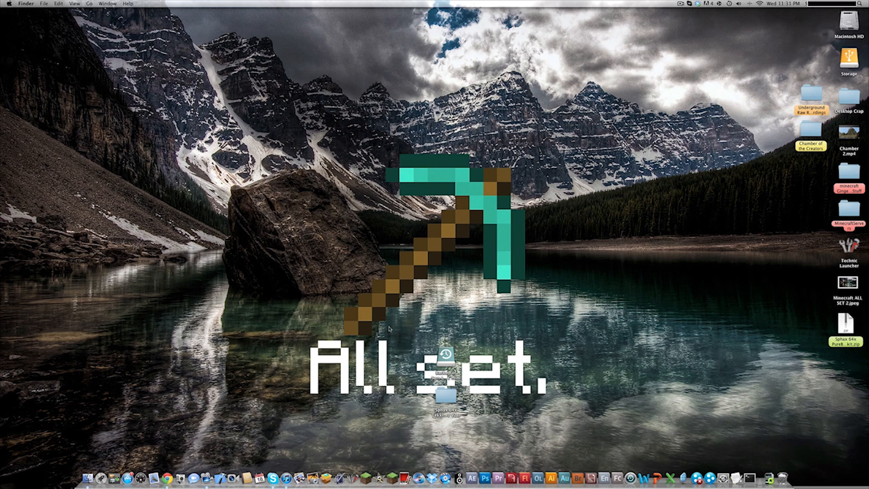
pyautogui.moveTo(389, 293)
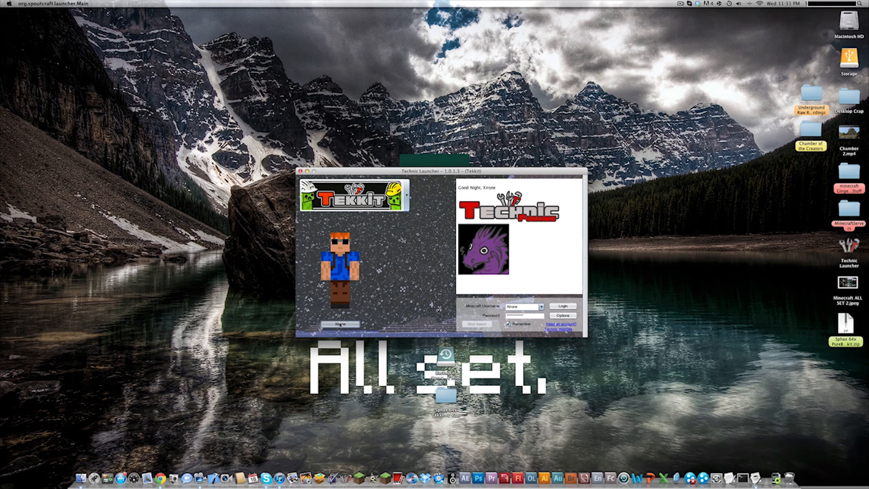
# Log in to launch Tekkit and select Sphax PureBD Tekkit.zip under Texture Packs
pyautogui.click(562, 305)
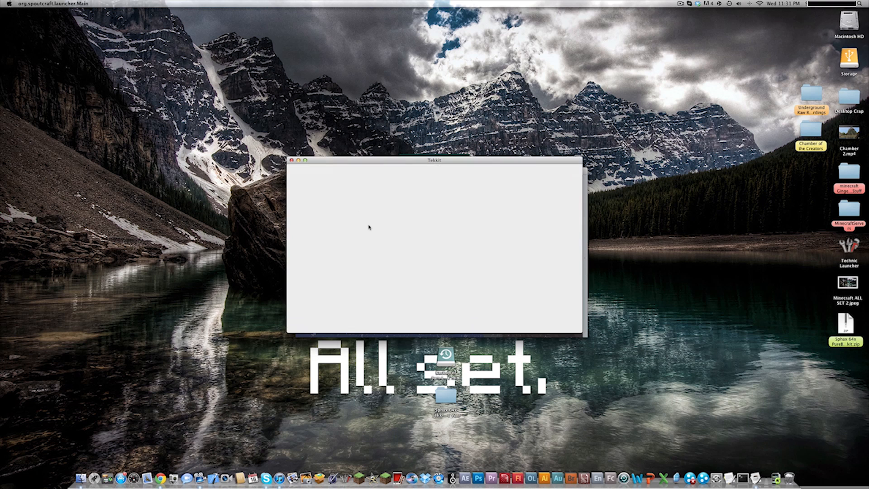
pyautogui.moveTo(447, 166)
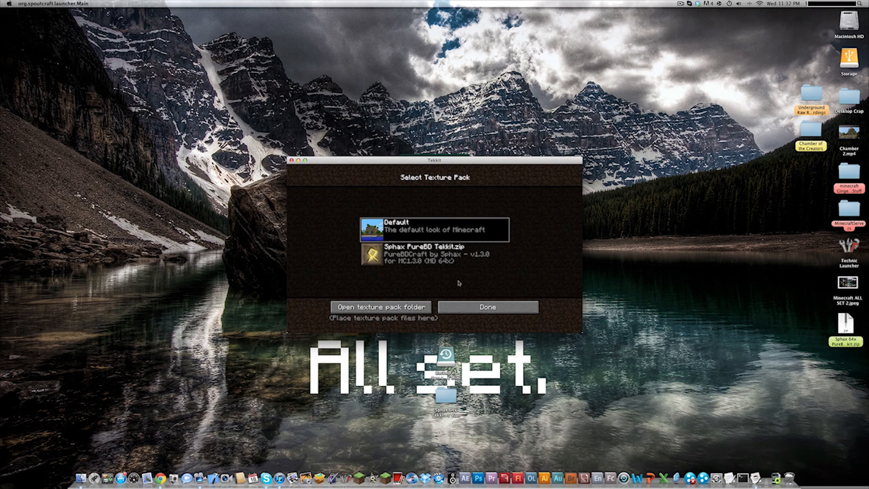
pyautogui.moveTo(435, 255)
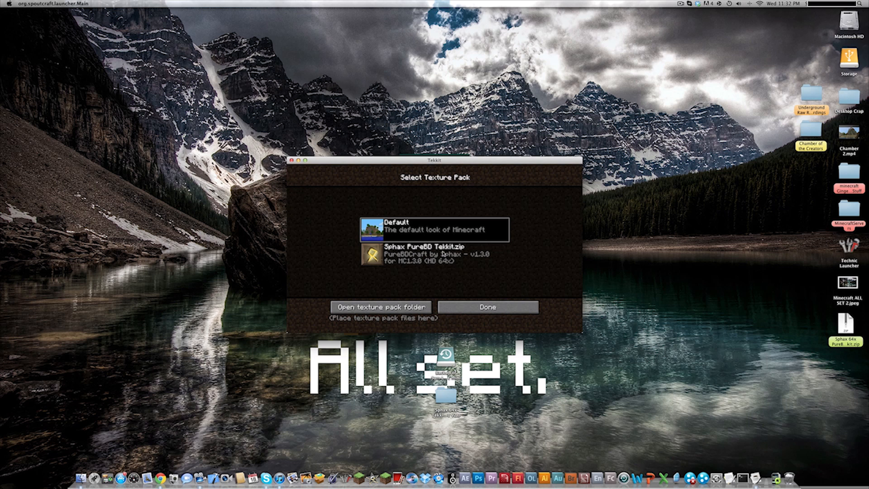
pyautogui.click(433, 253)
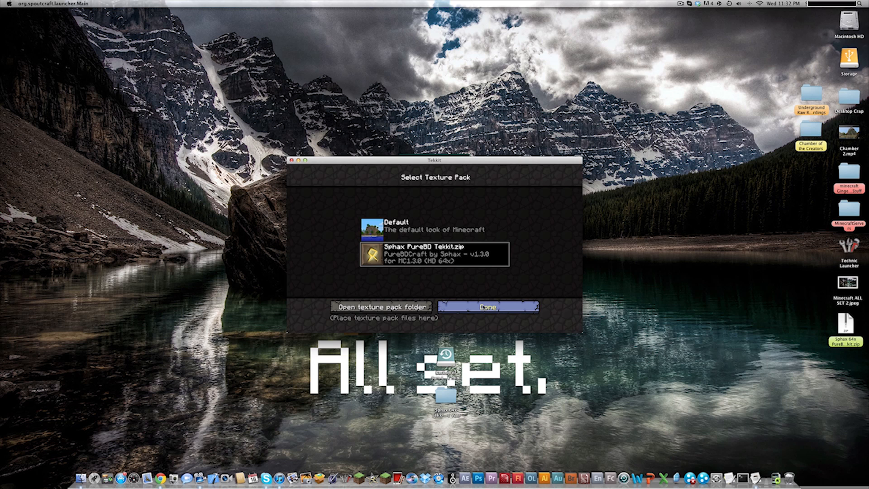
pyautogui.click(487, 307)
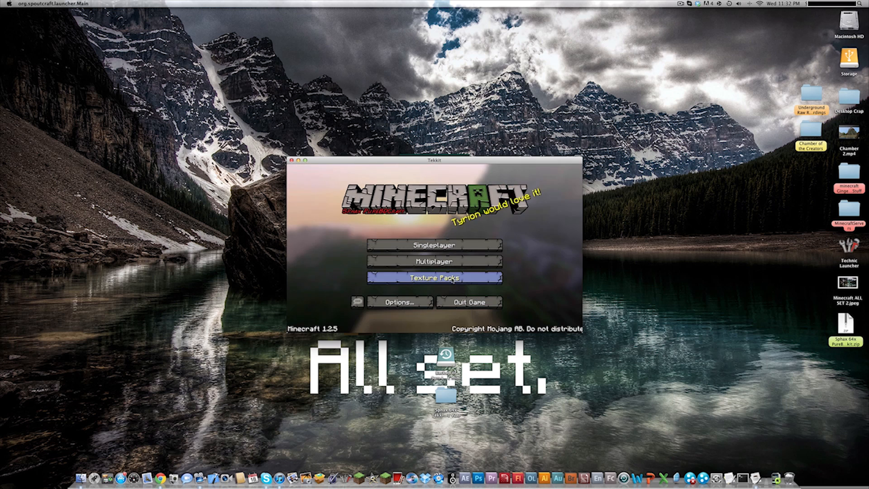
# Confirm the pack, play the New World save with Sphax textures, then quit
pyautogui.click(434, 245)
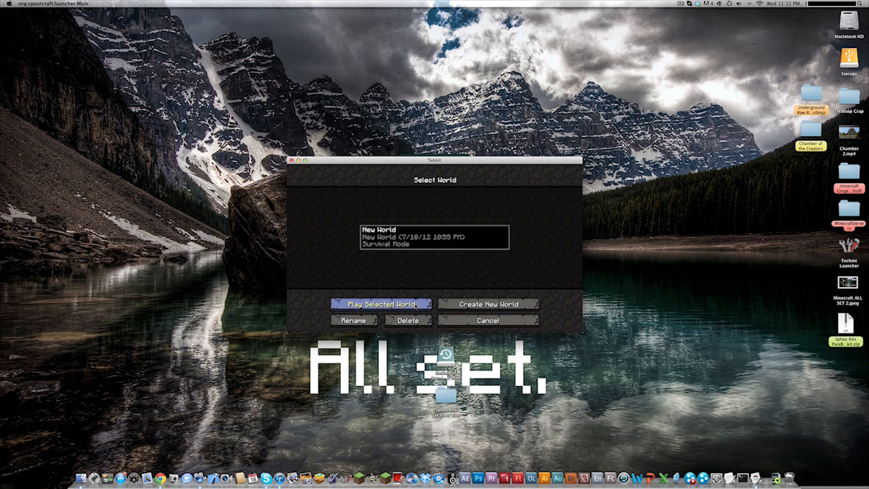
pyautogui.click(380, 304)
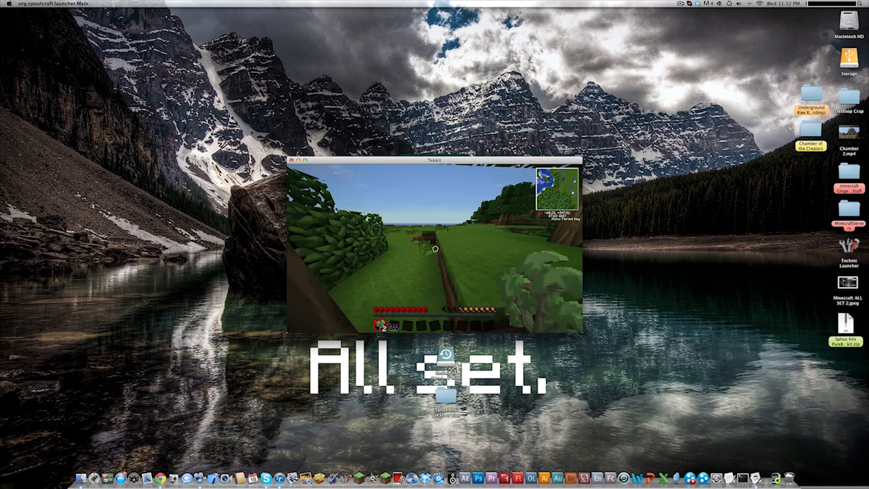
pyautogui.press('Escape')
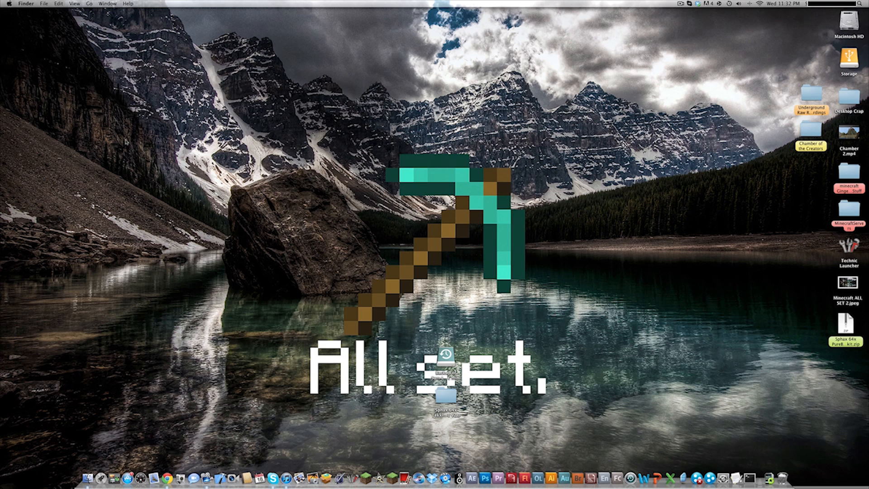
pyautogui.moveTo(548, 235)
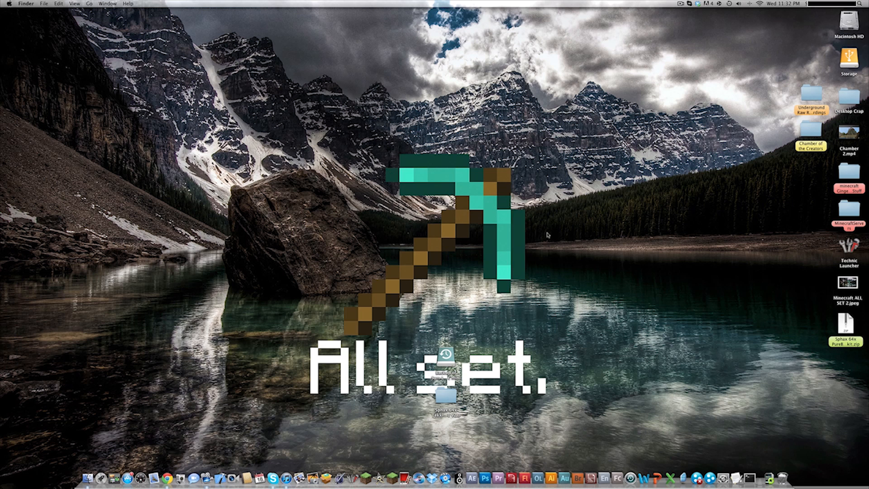
pyautogui.moveTo(219, 139)
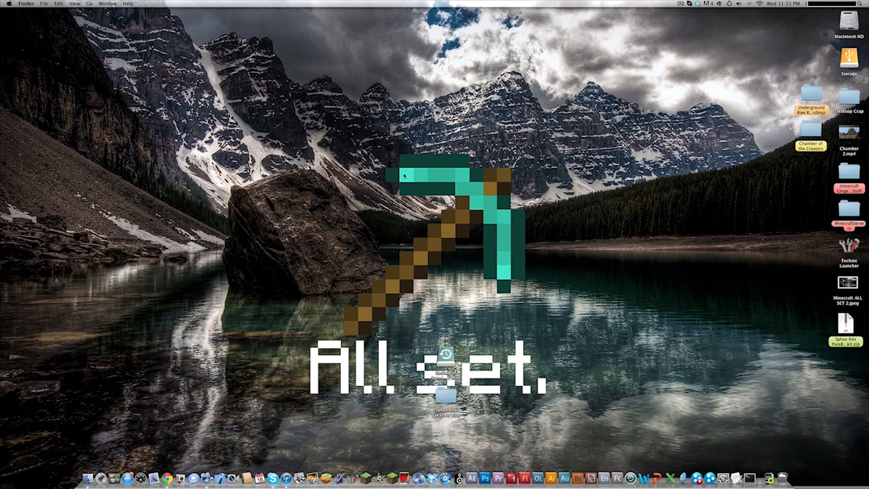
pyautogui.moveTo(40, 28)
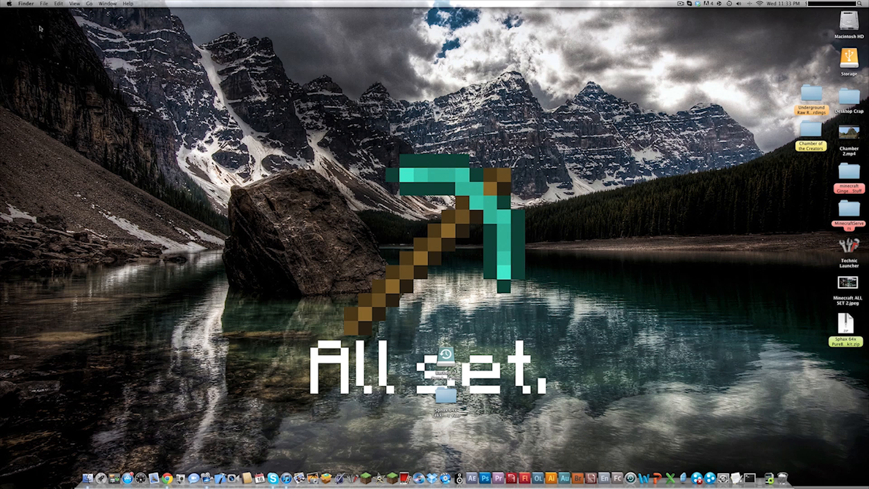